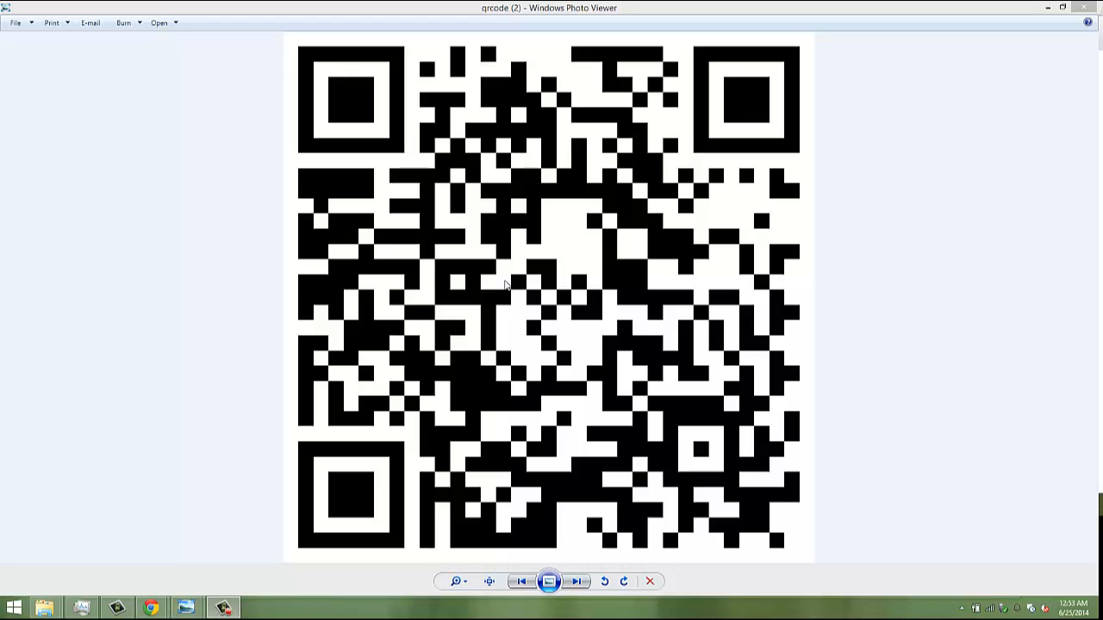
pyautogui.moveTo(445, 268)
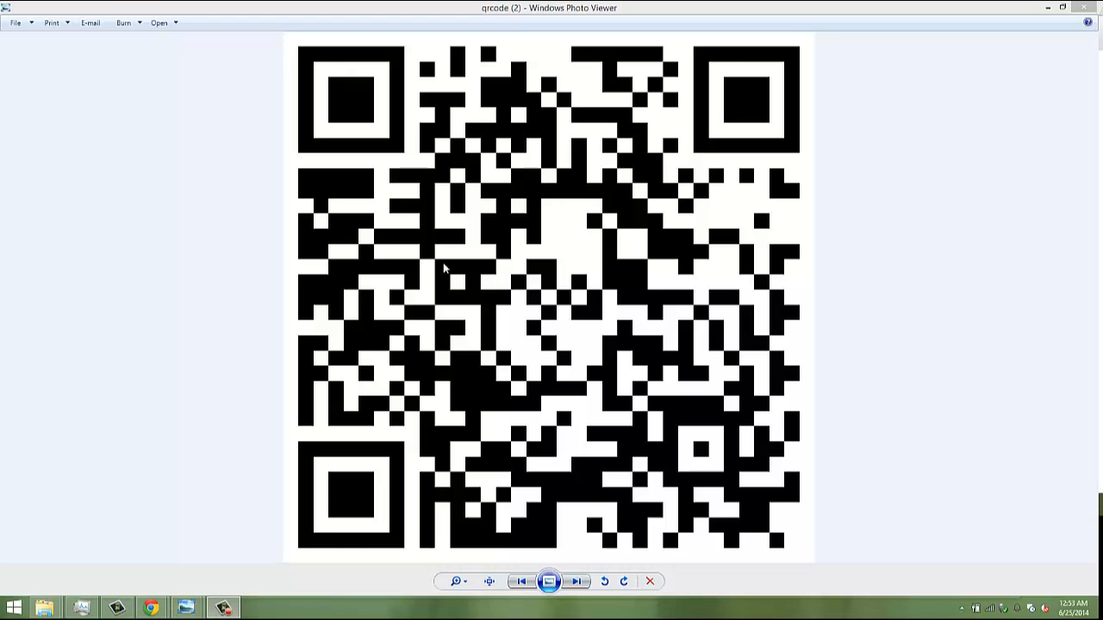
pyautogui.moveTo(726, 302)
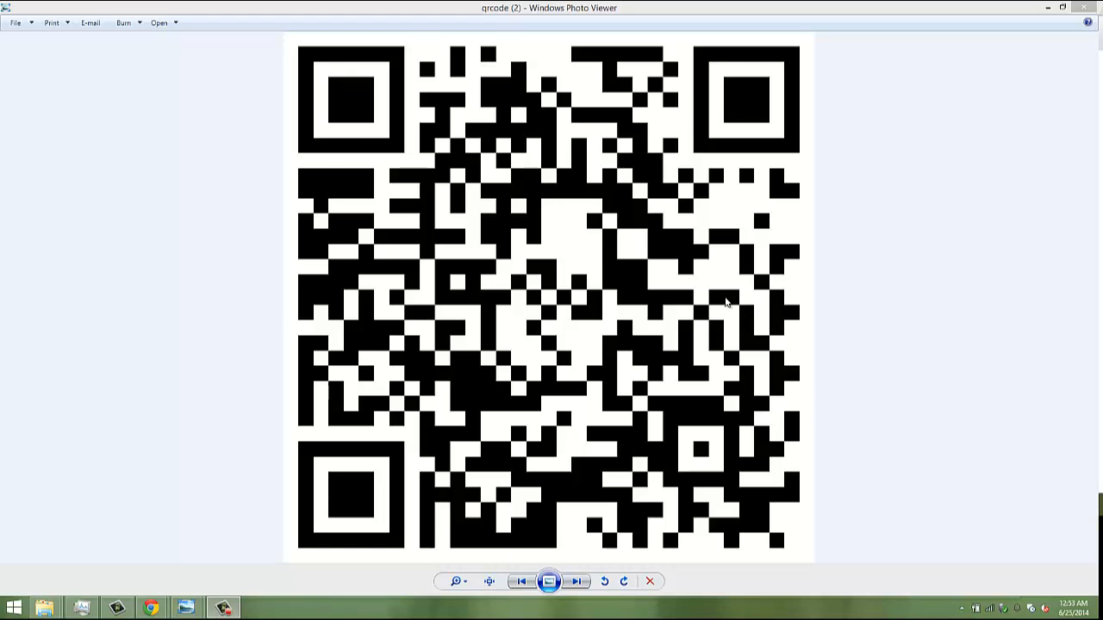
pyautogui.moveTo(502, 443)
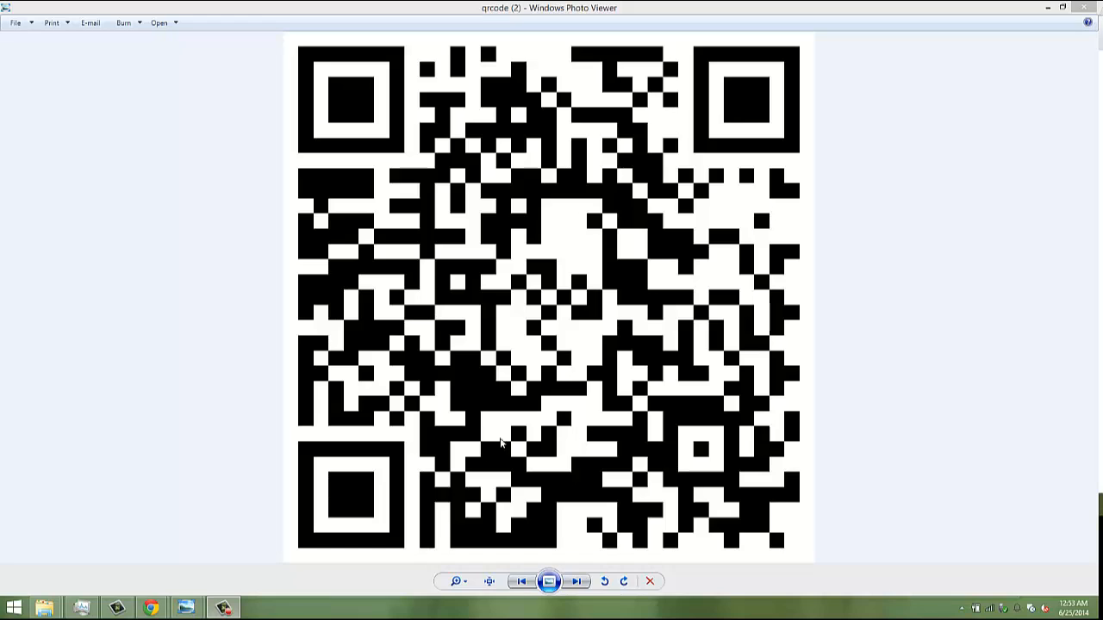
pyautogui.moveTo(272, 376)
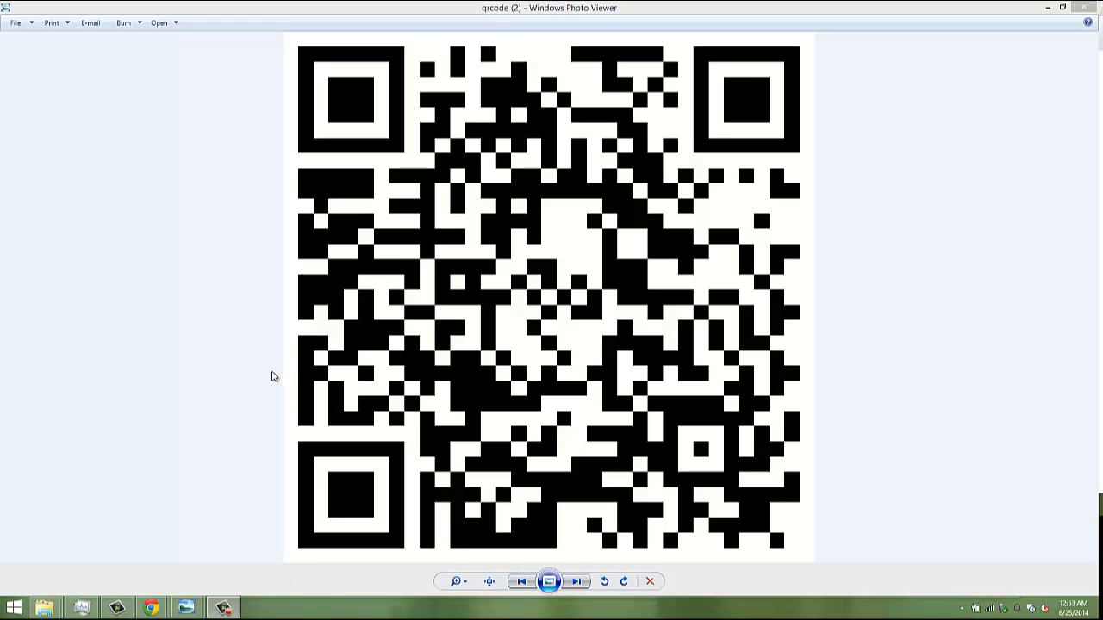
pyautogui.moveTo(461, 226)
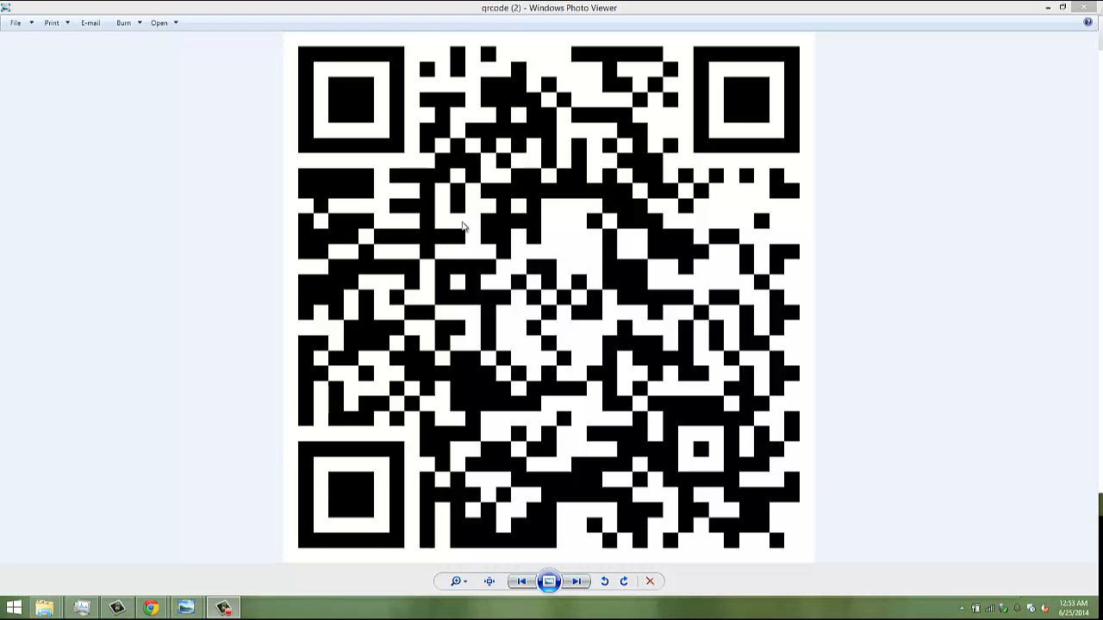
pyautogui.moveTo(610, 310)
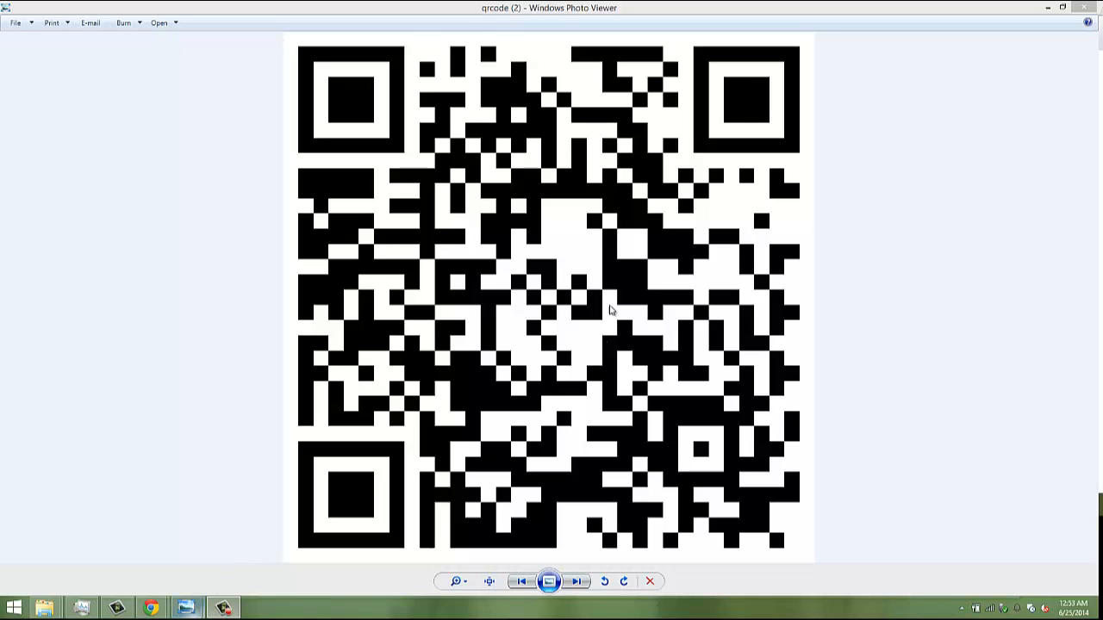
pyautogui.moveTo(827, 188)
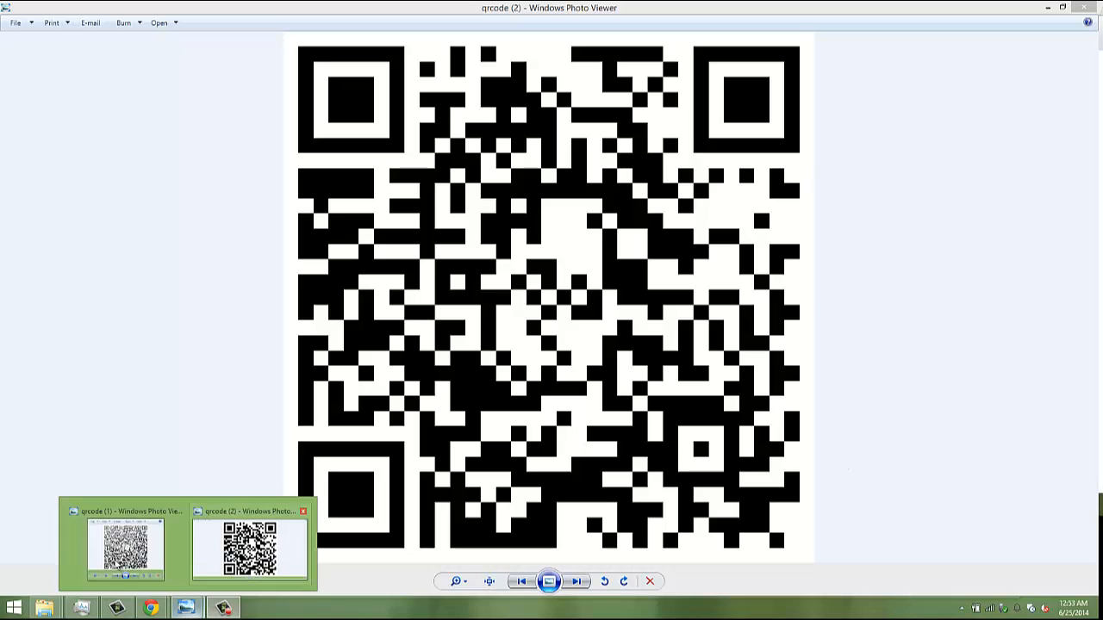
# - Bring the qrcode (1) Photo Viewer window forward, showing the QR code with a centre logo
pyautogui.click(125, 542)
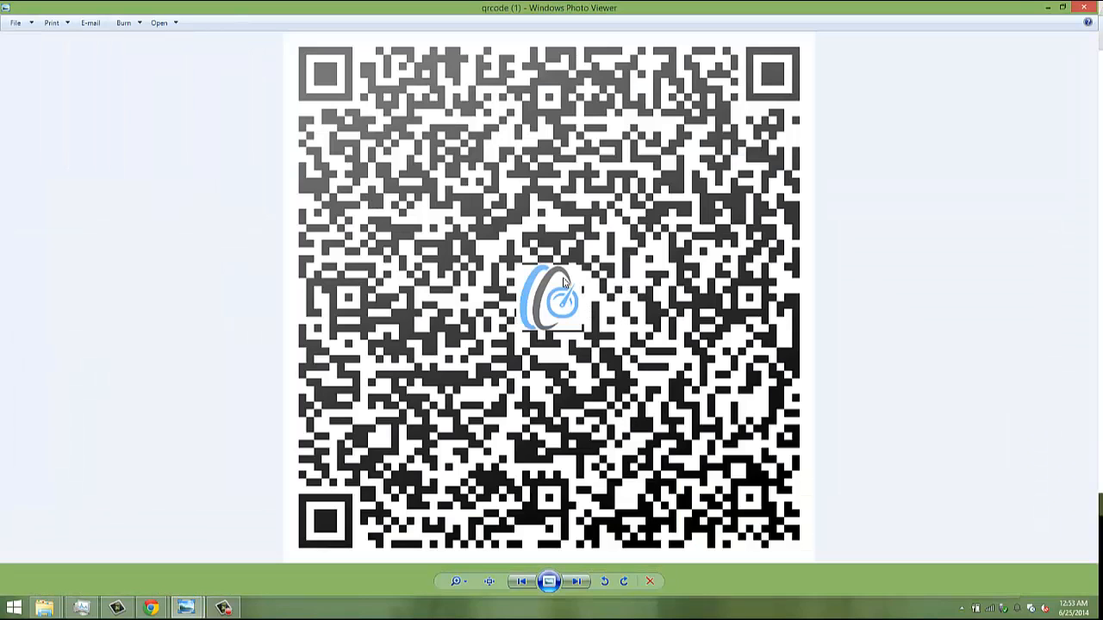
pyautogui.moveTo(352, 571)
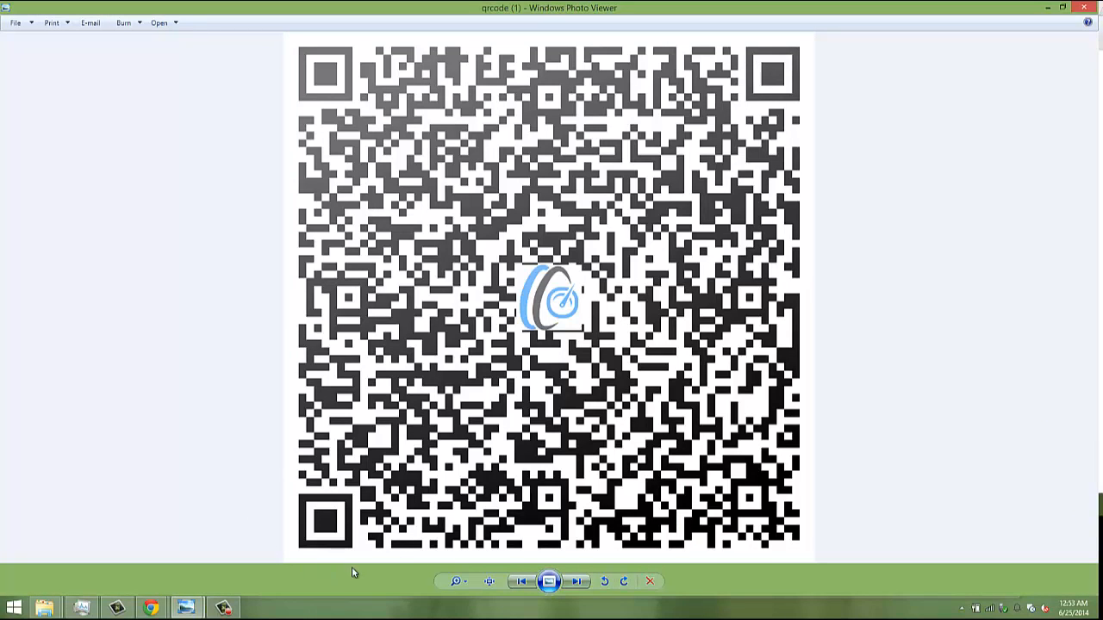
pyautogui.moveTo(598, 350)
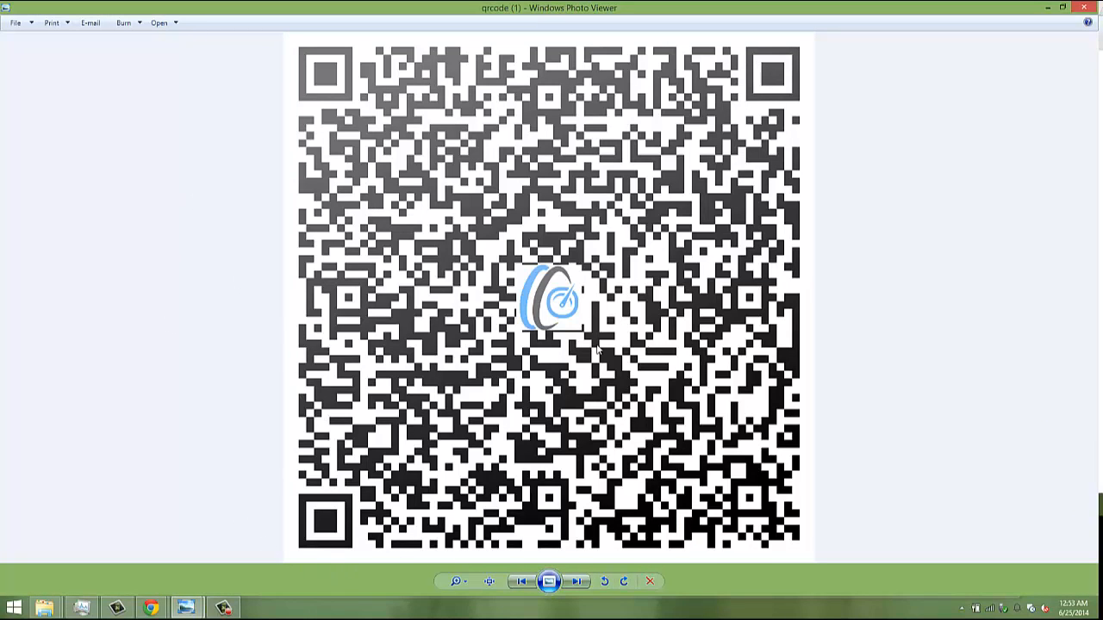
pyautogui.moveTo(222, 435)
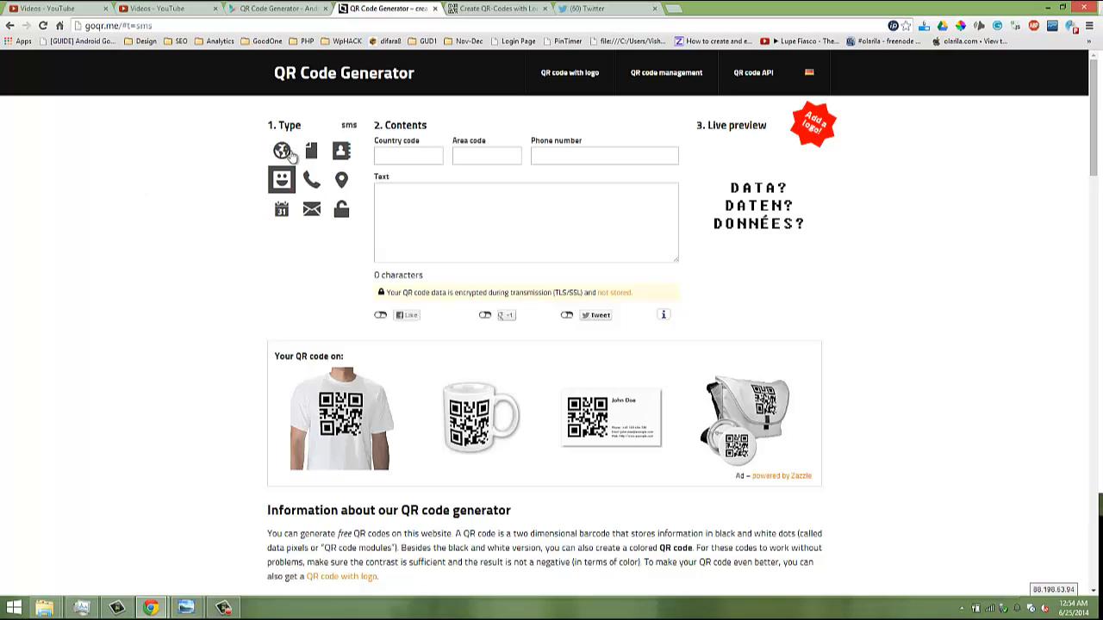
# - Select the SMS type in the goQR.me generator, leaving its fields empty
pyautogui.click(311, 151)
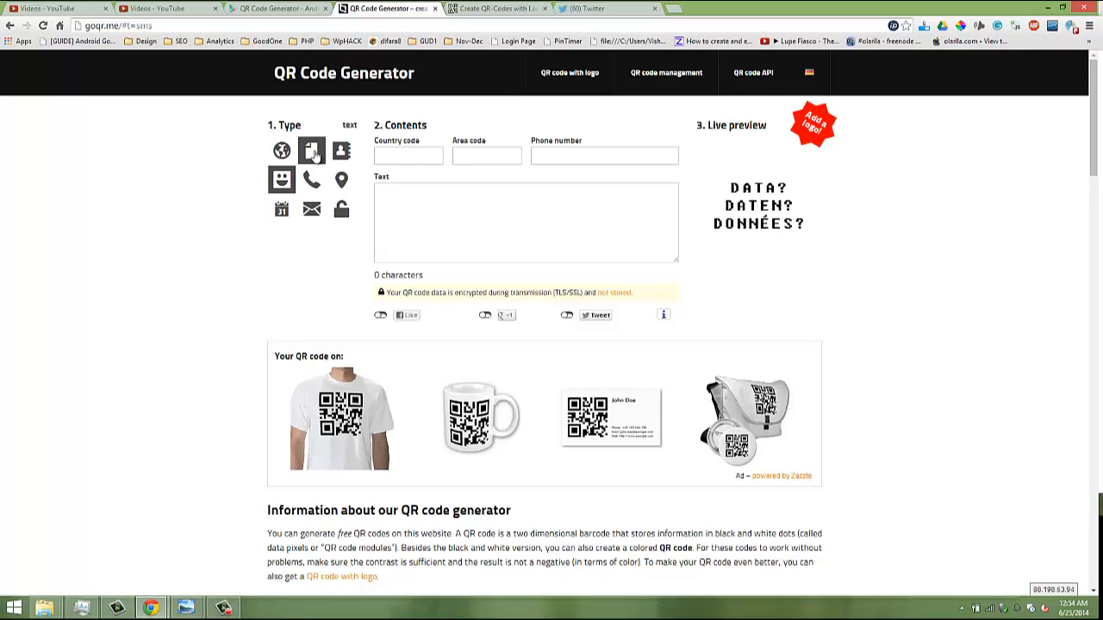
pyautogui.click(311, 179)
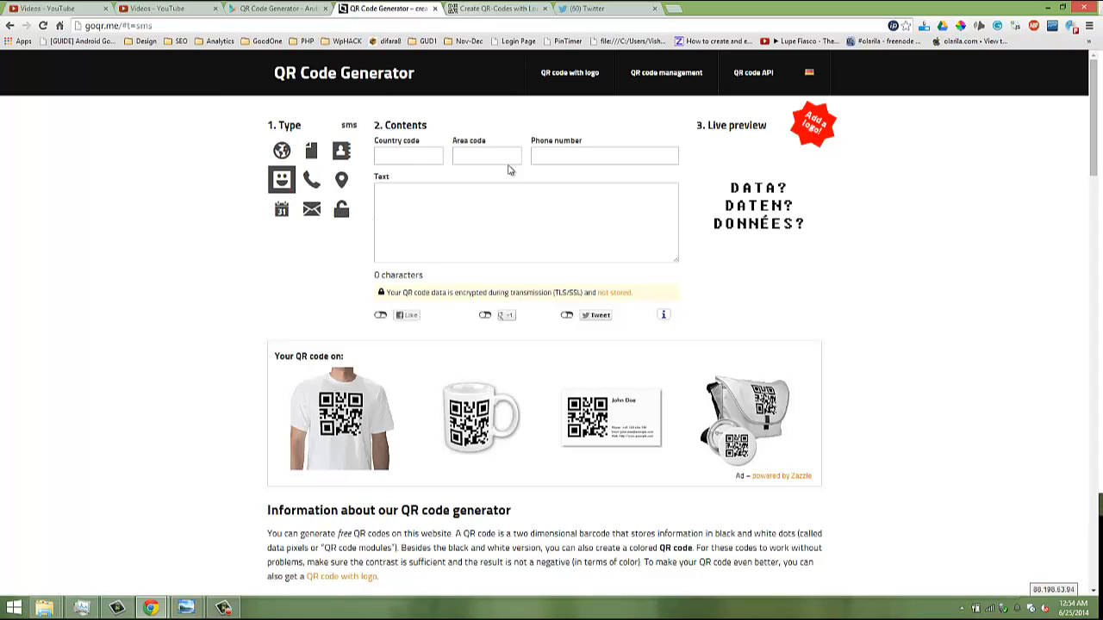
# - Show the QRCode Monkey URL generator page, then switch to the YouTube video window
pyautogui.click(496, 9)
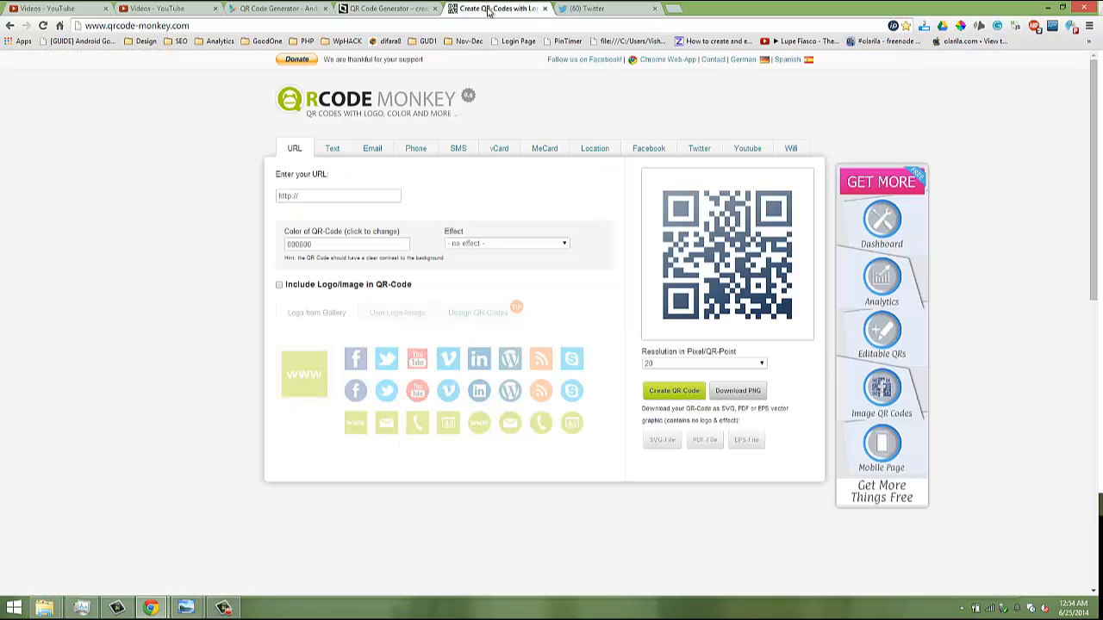
pyautogui.moveTo(193, 88)
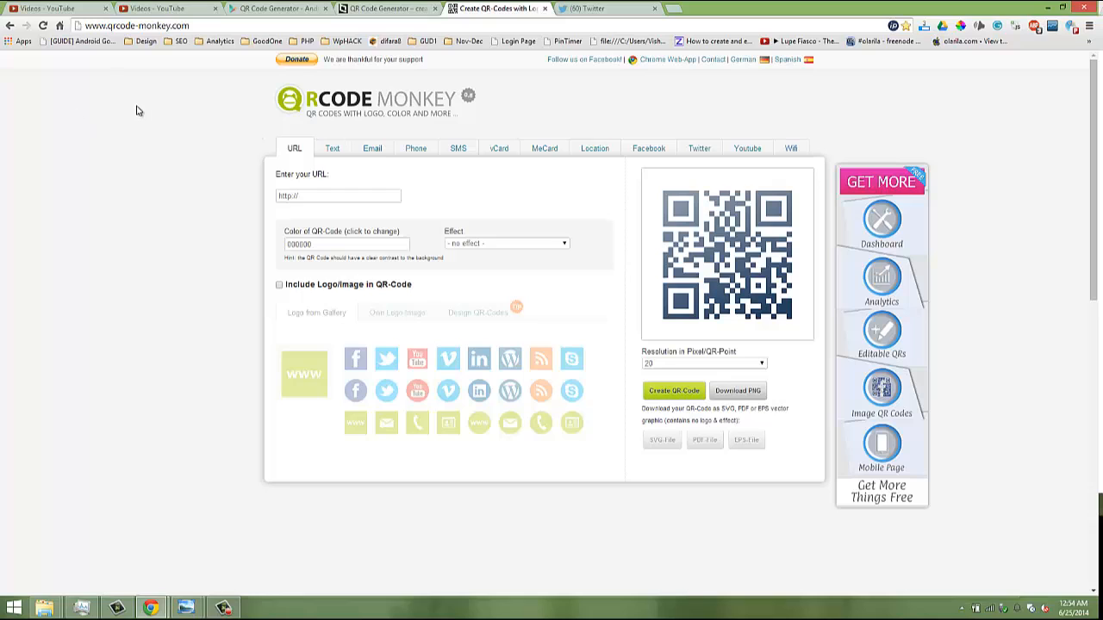
pyautogui.moveTo(423, 102)
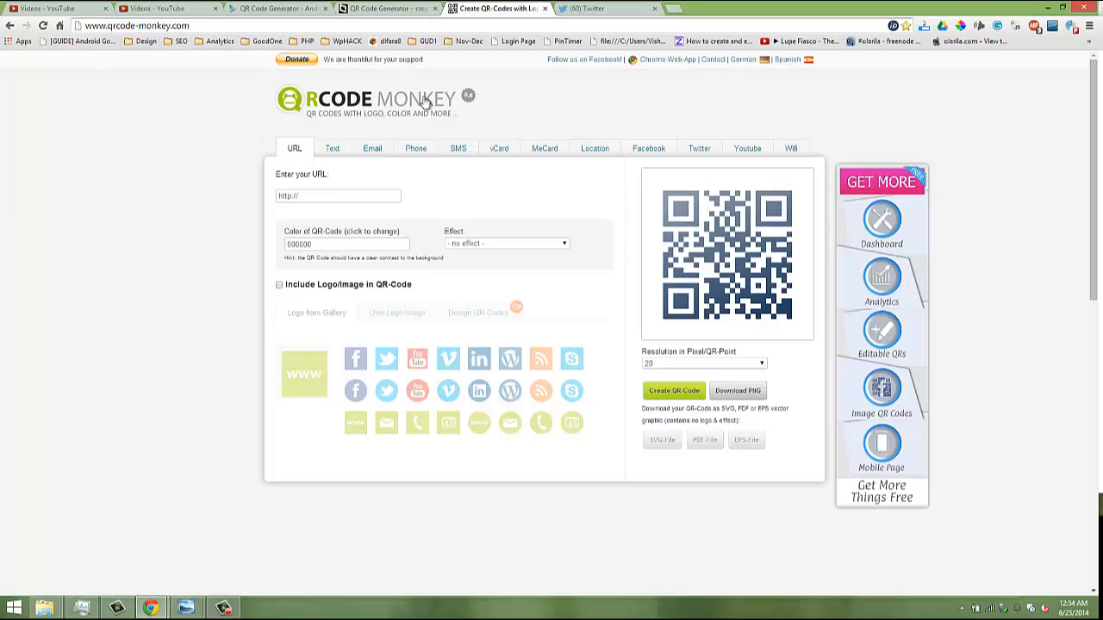
pyautogui.moveTo(853, 186)
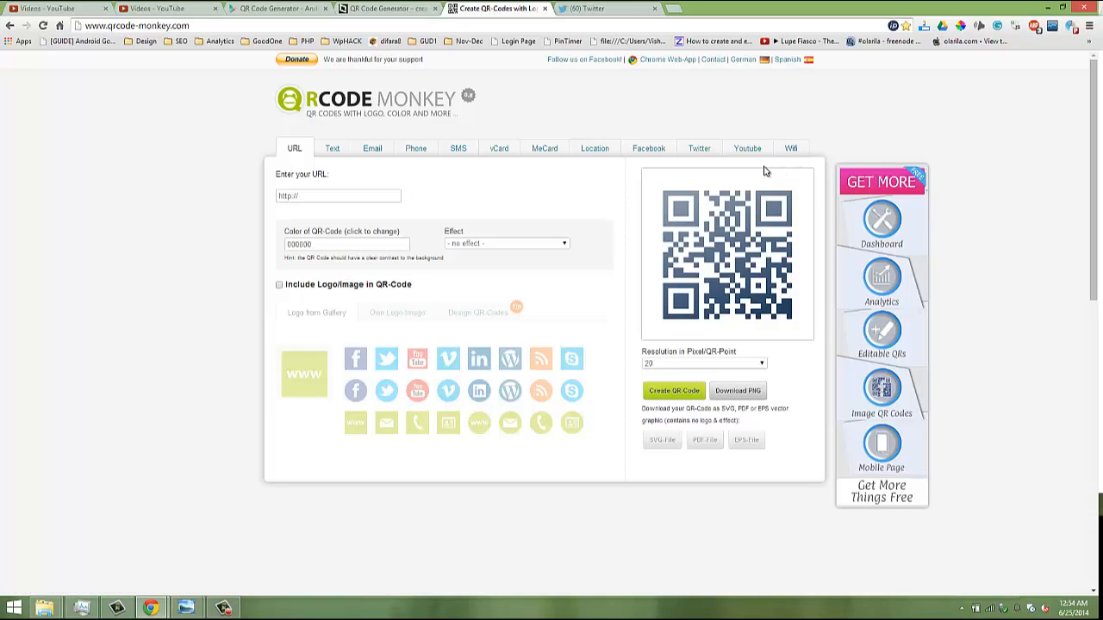
pyautogui.moveTo(390, 214)
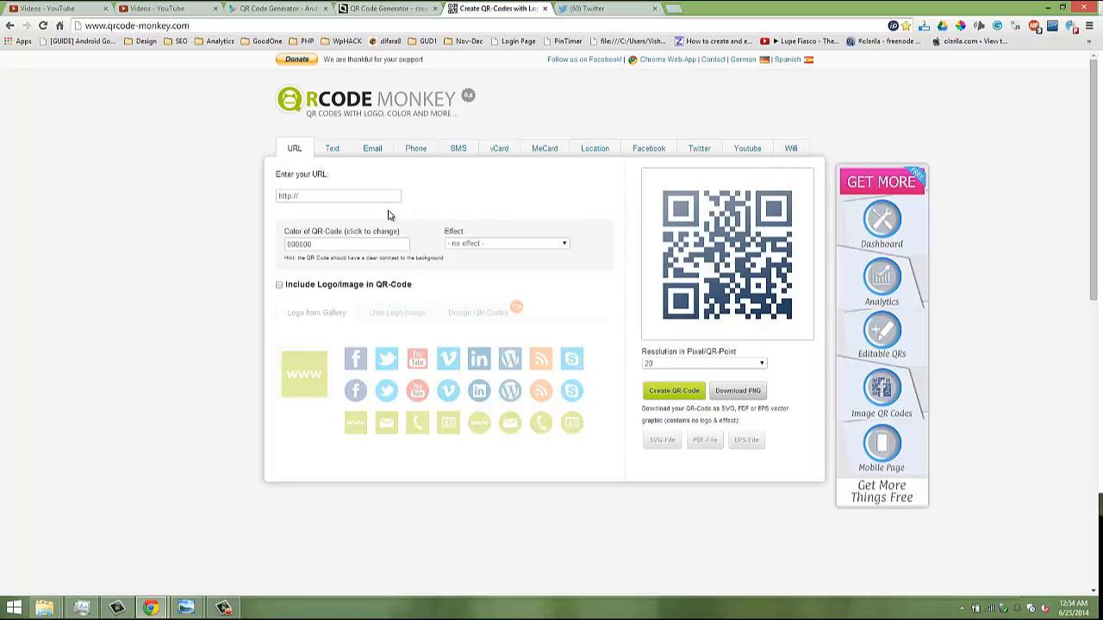
pyautogui.moveTo(350, 402)
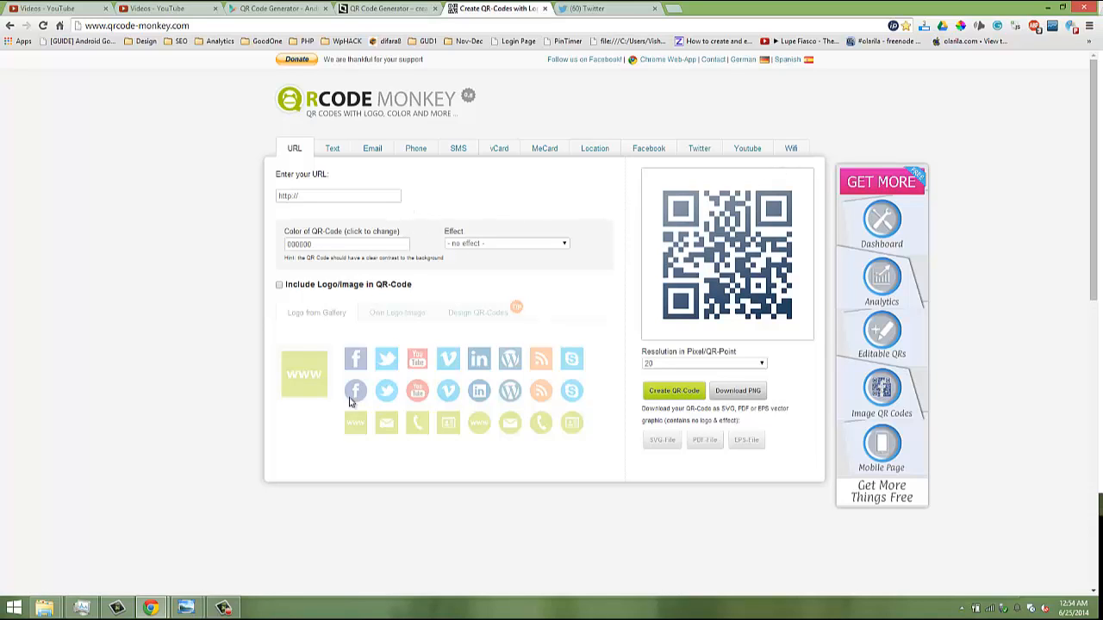
pyautogui.moveTo(568, 360)
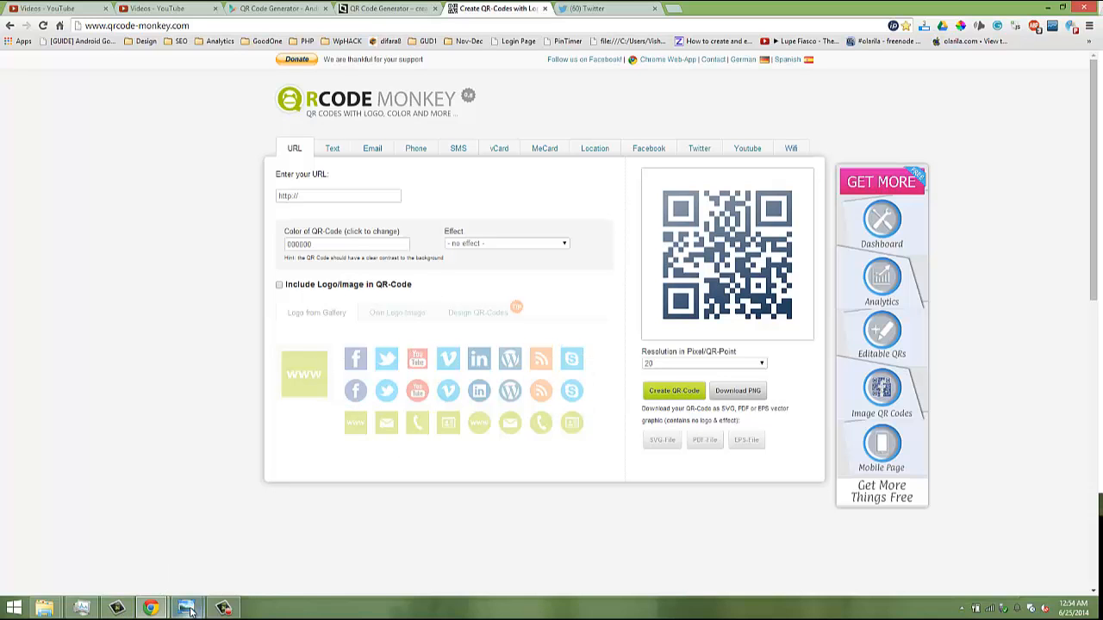
pyautogui.click(186, 608)
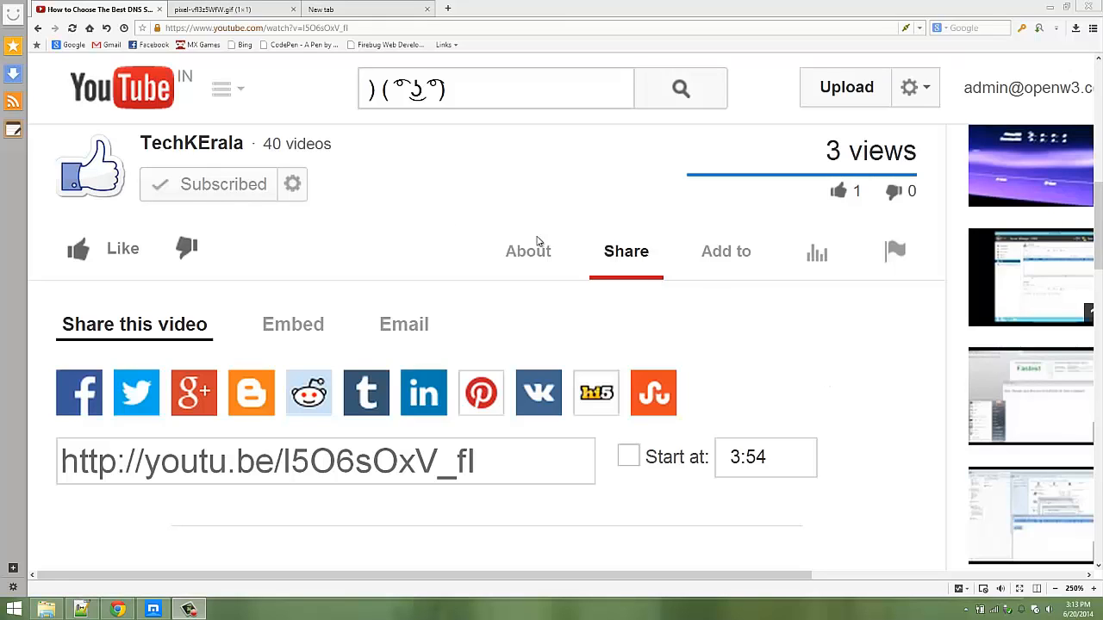
pyautogui.moveTo(411, 241)
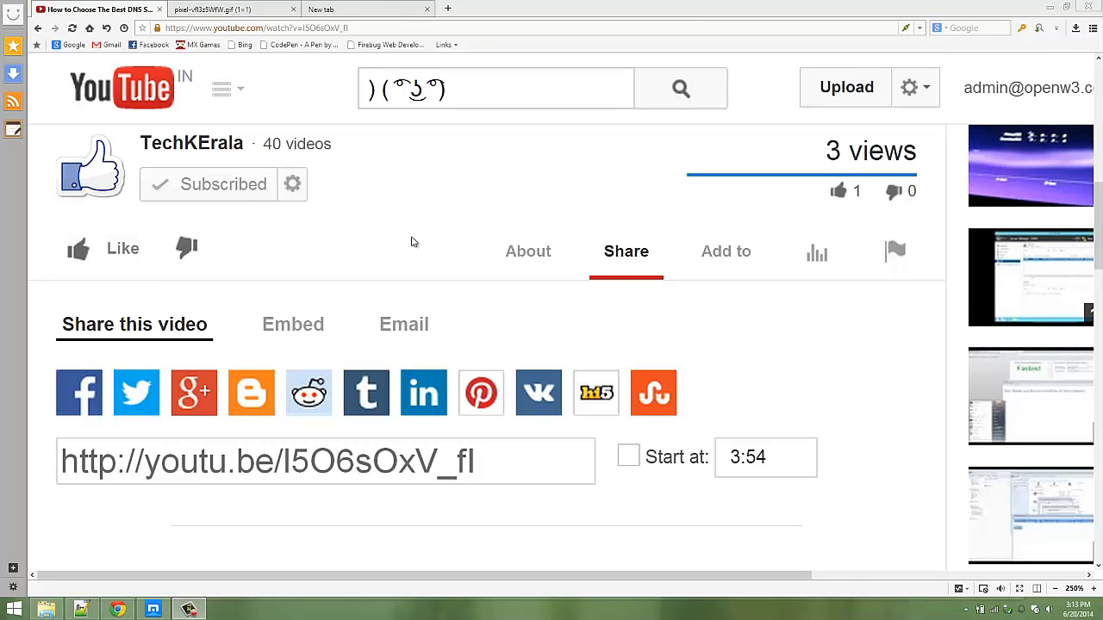
pyautogui.moveTo(193, 393)
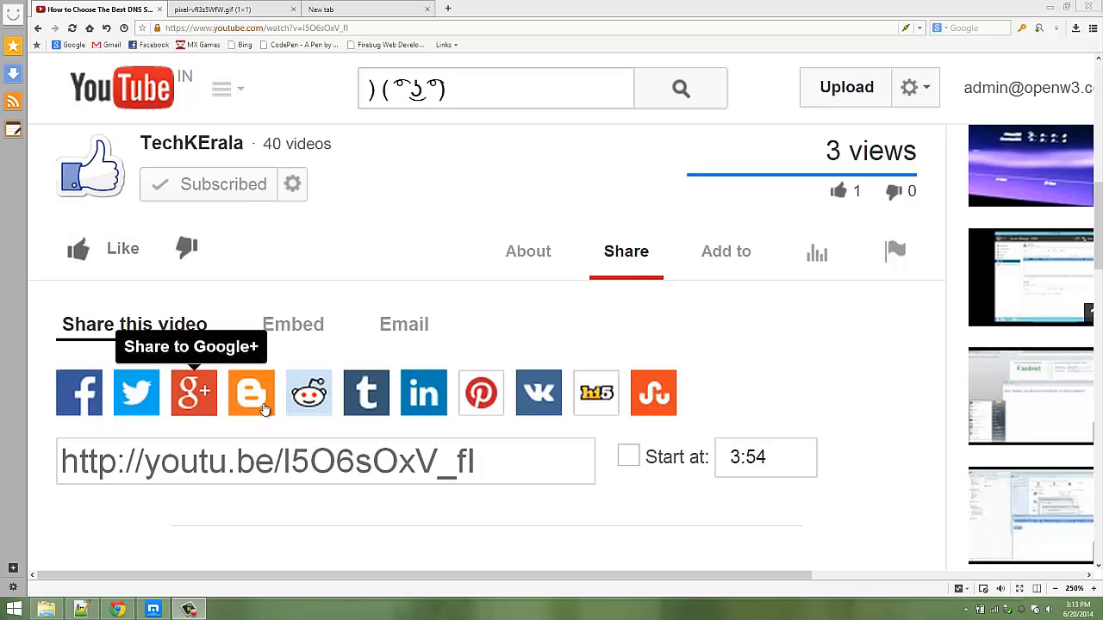
pyautogui.moveTo(430, 188)
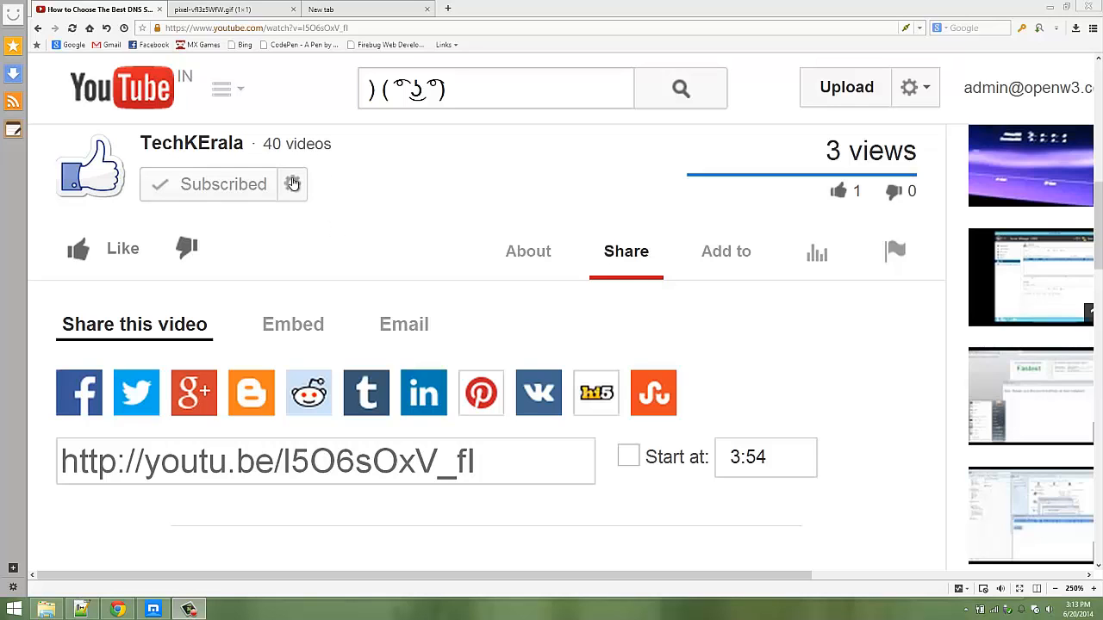
# - Open the TechKErala channel's subscription preferences from the gear beside Subscribed
pyautogui.click(292, 183)
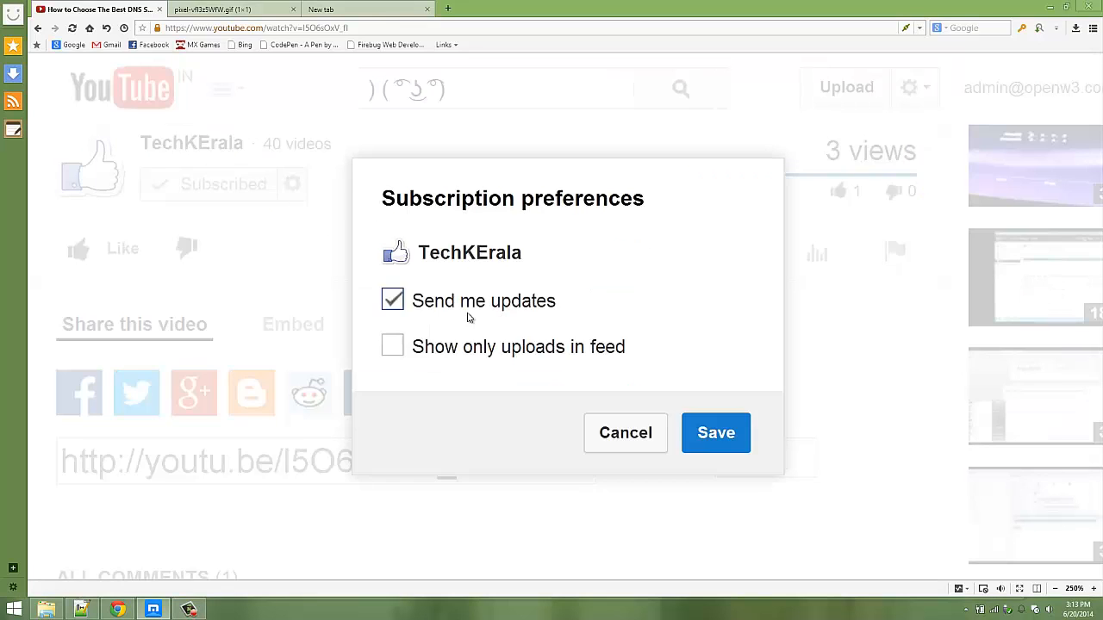
pyautogui.moveTo(527, 313)
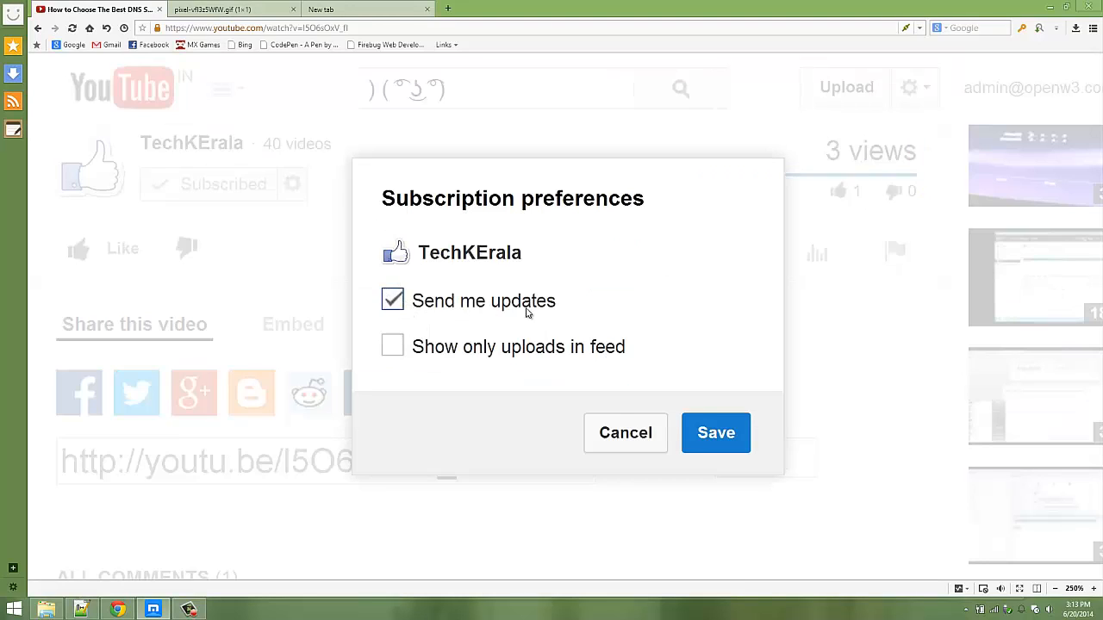
pyautogui.moveTo(580, 306)
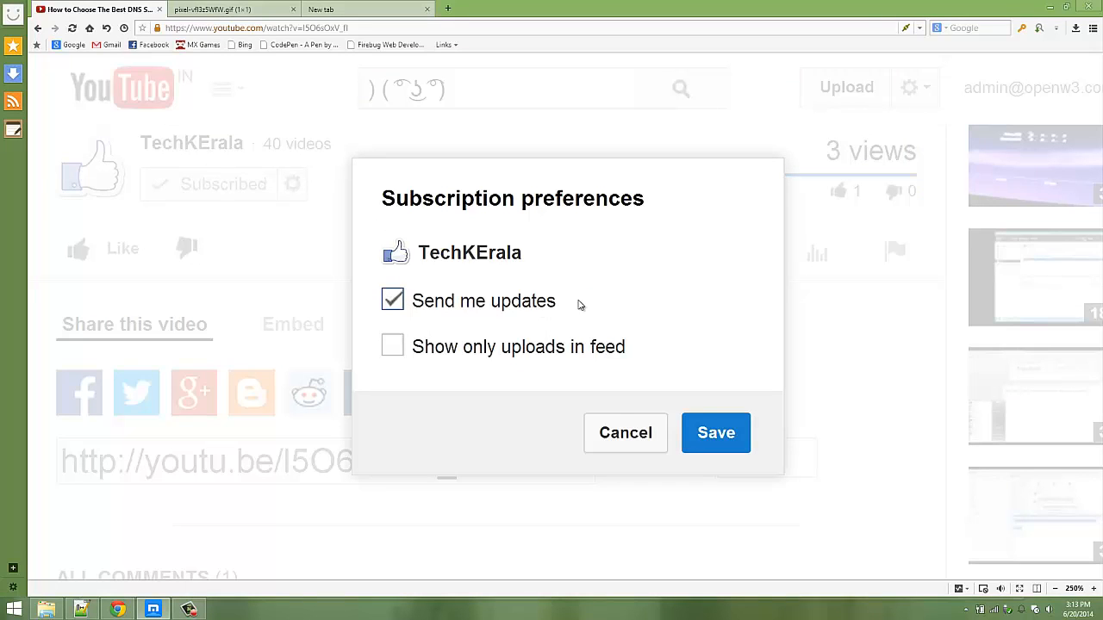